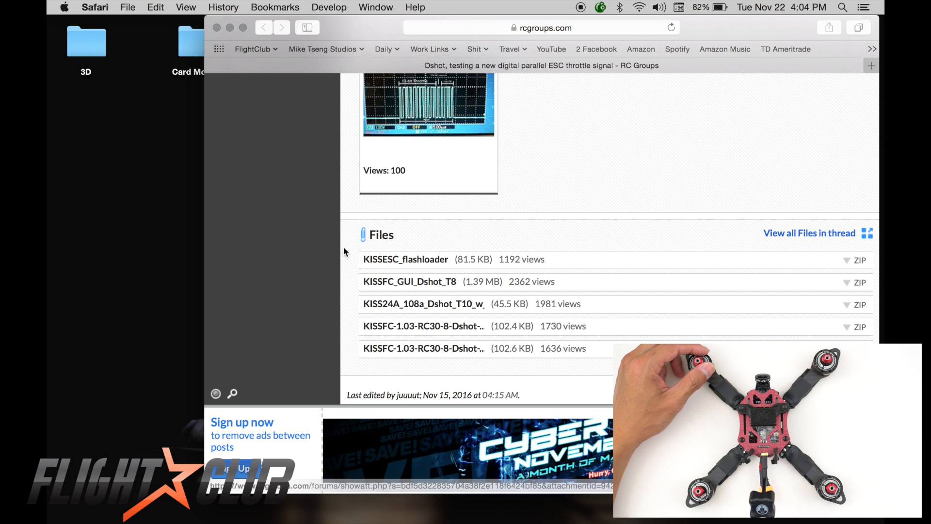
mouse_move(314, 318)
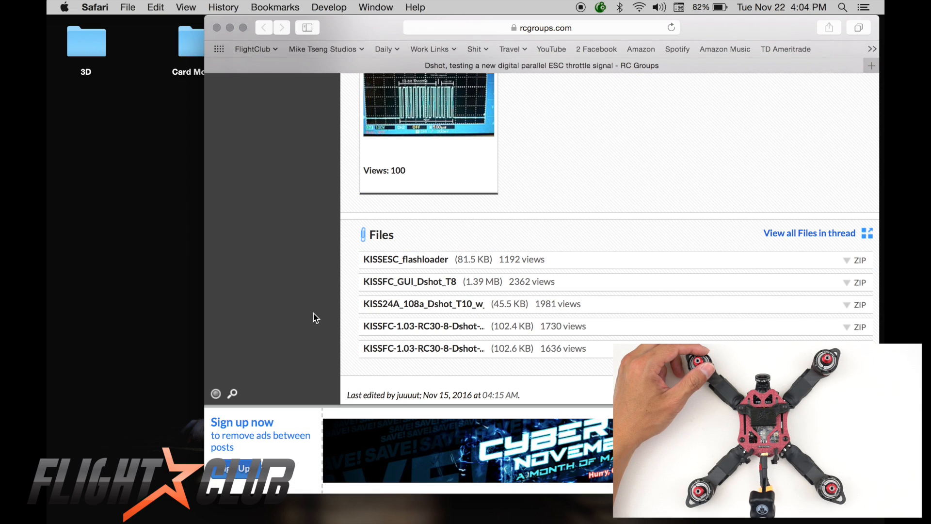
mouse_move(321, 303)
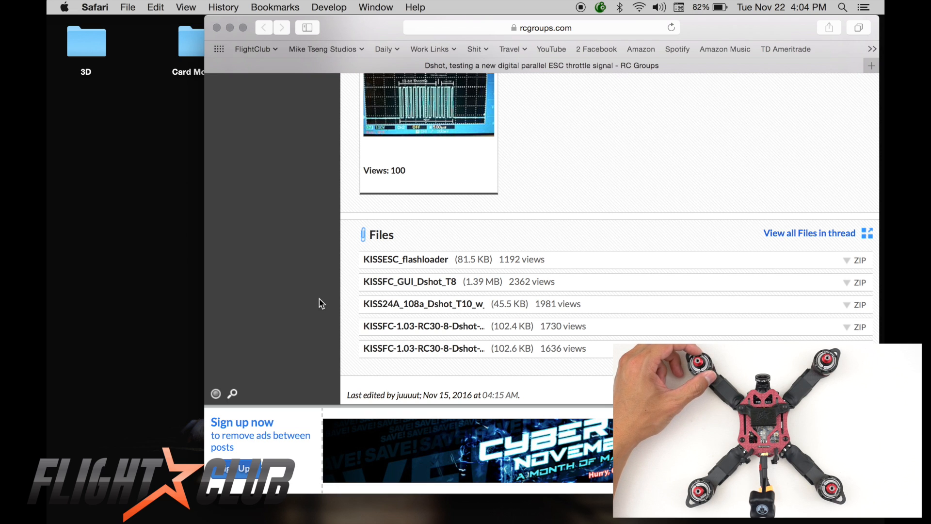
mouse_move(300, 288)
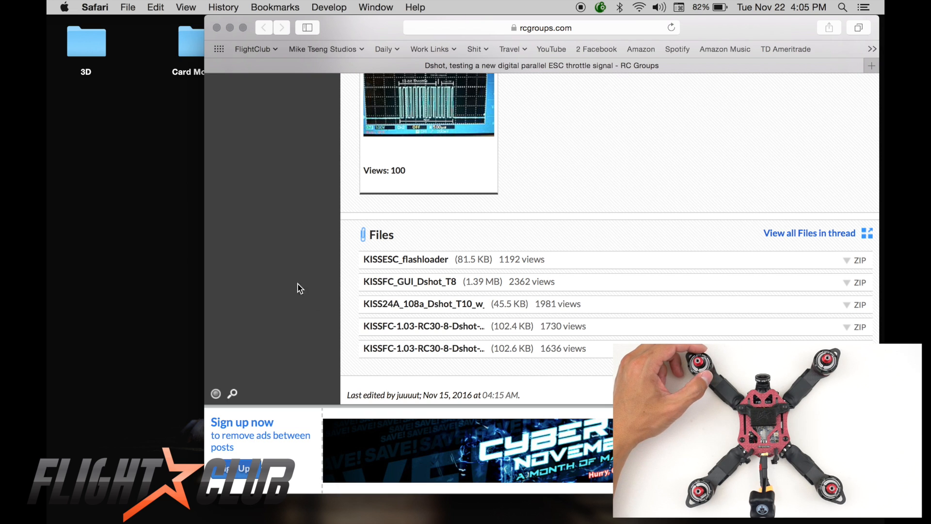
mouse_move(356, 289)
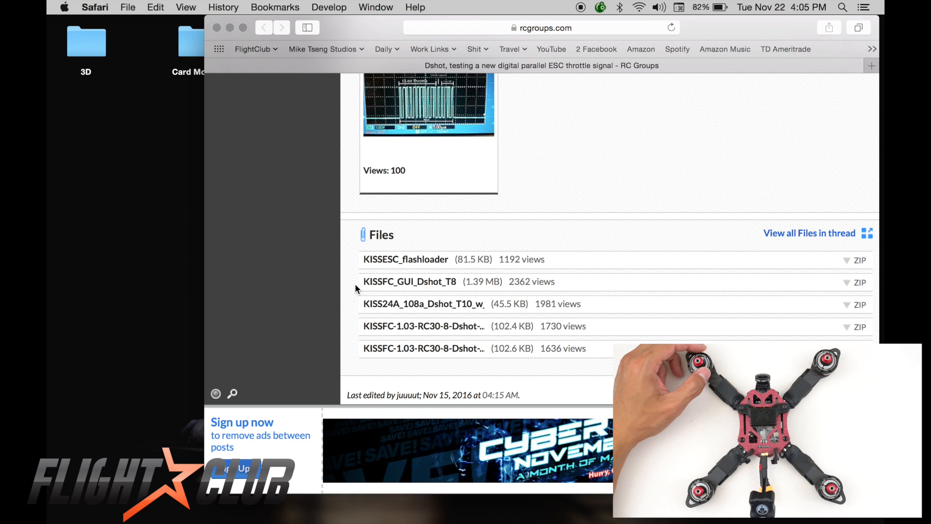
mouse_move(387, 287)
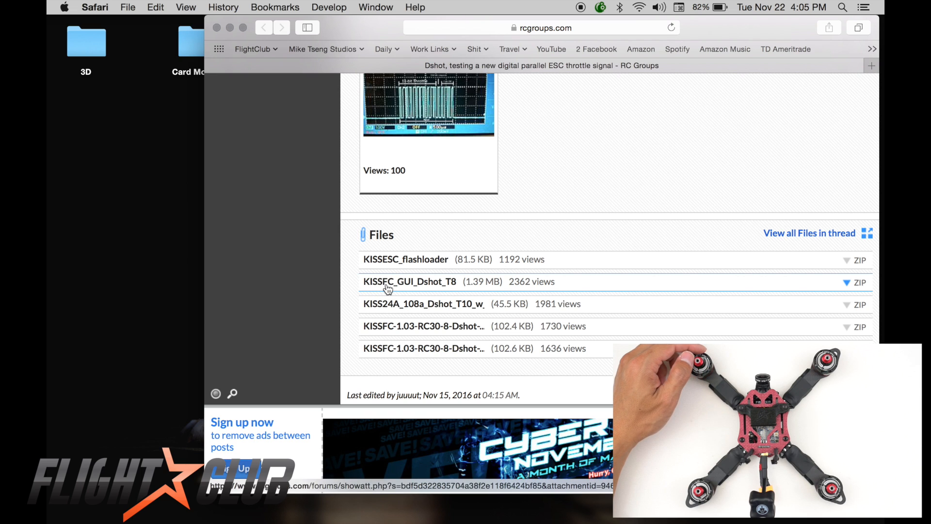
mouse_move(398, 289)
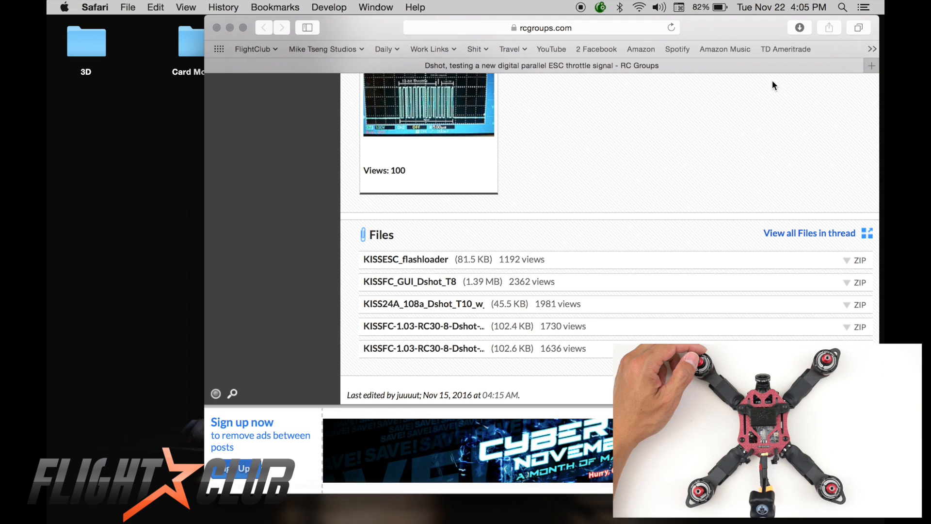
- Download the KISSFC_GUI_Dshot_T8 zip from the RC Groups thread's Files list
left_click(799, 27)
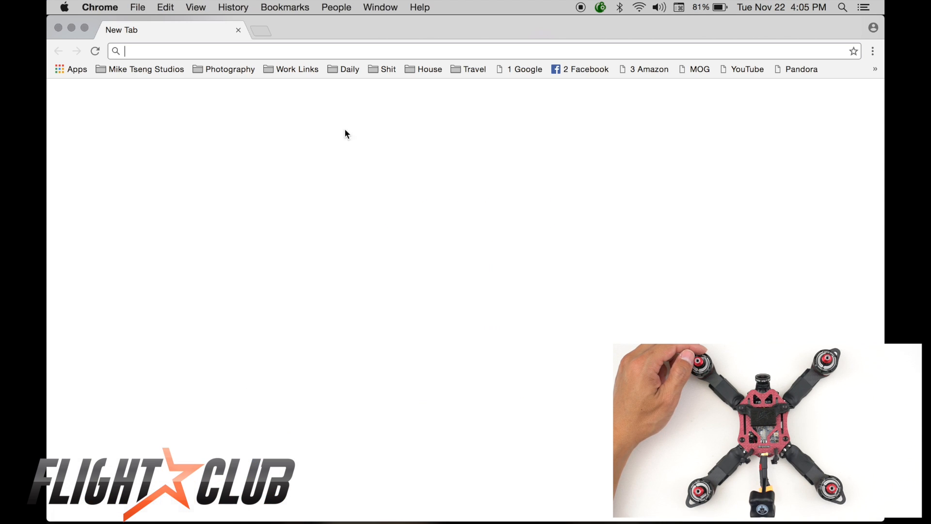
- Load KISSFC_GUI_Dshot_T8 as an unpacked extension in Developer mode and launch KissFC
left_click(380, 7)
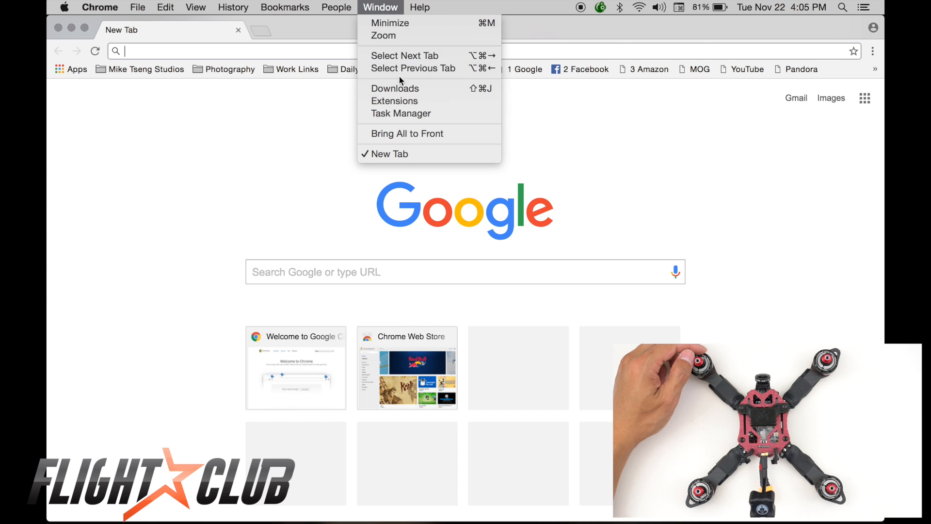
left_click(394, 101)
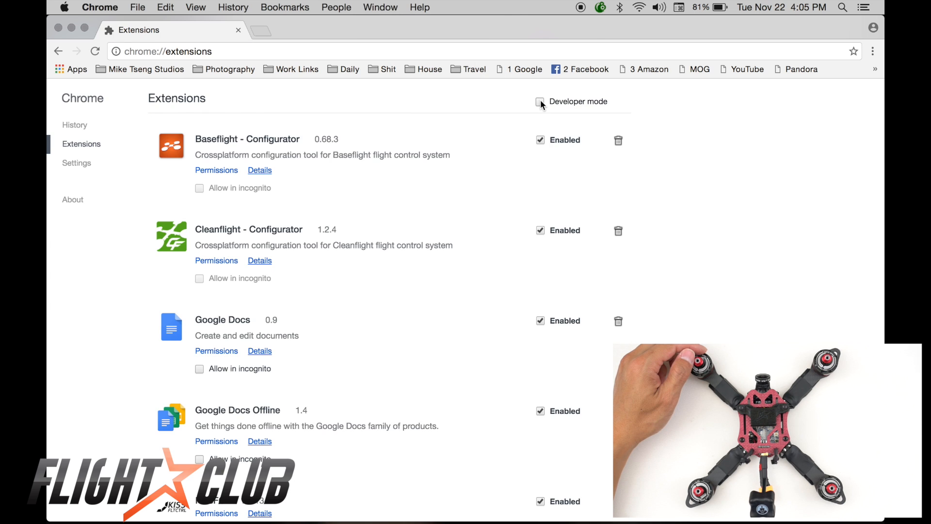
left_click(540, 100)
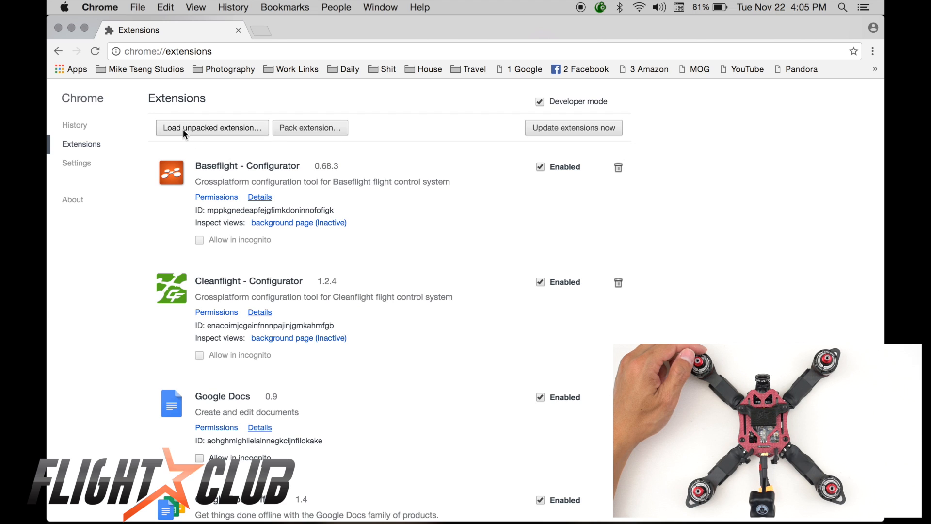
left_click(212, 128)
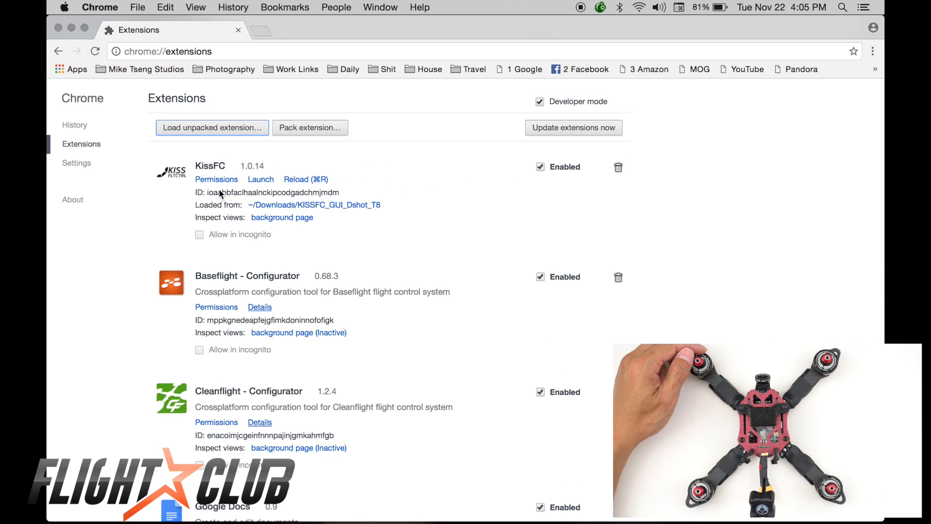
mouse_move(260, 180)
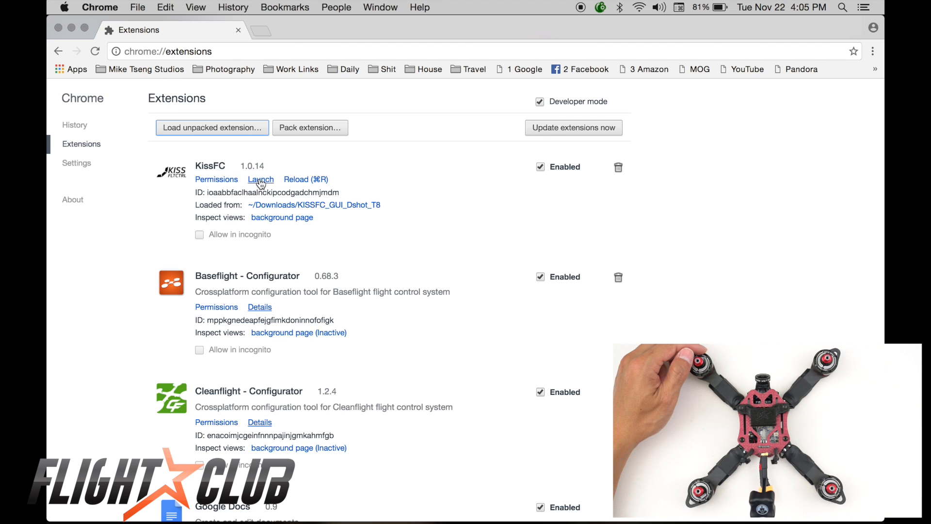
left_click(260, 180)
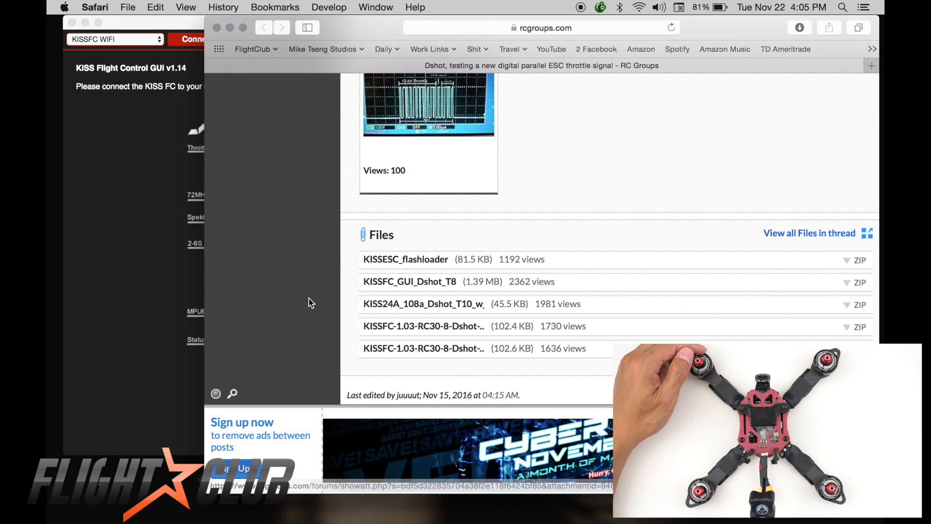
mouse_move(334, 303)
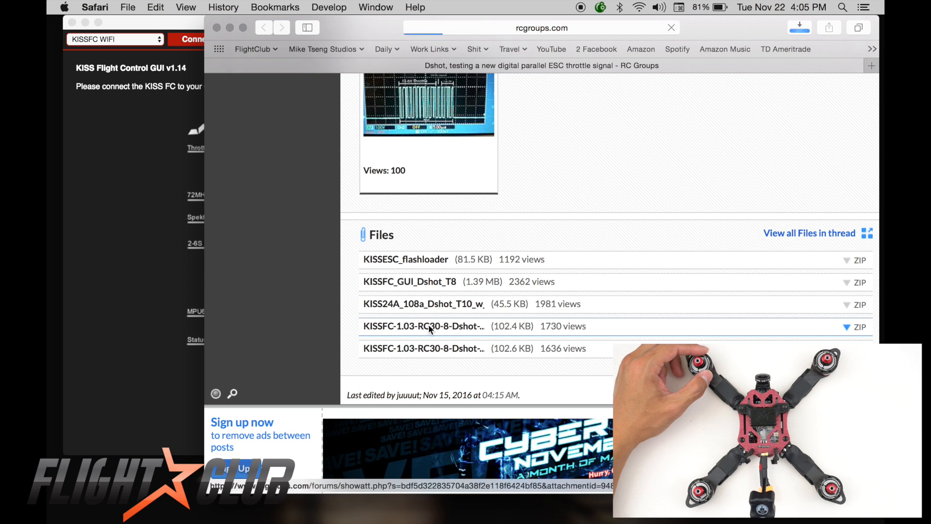
- Download the KISSFC-1.03 RC30 Dshot zip and view its .dfu and .hex files in the KISSFC-1 folder
left_click(798, 27)
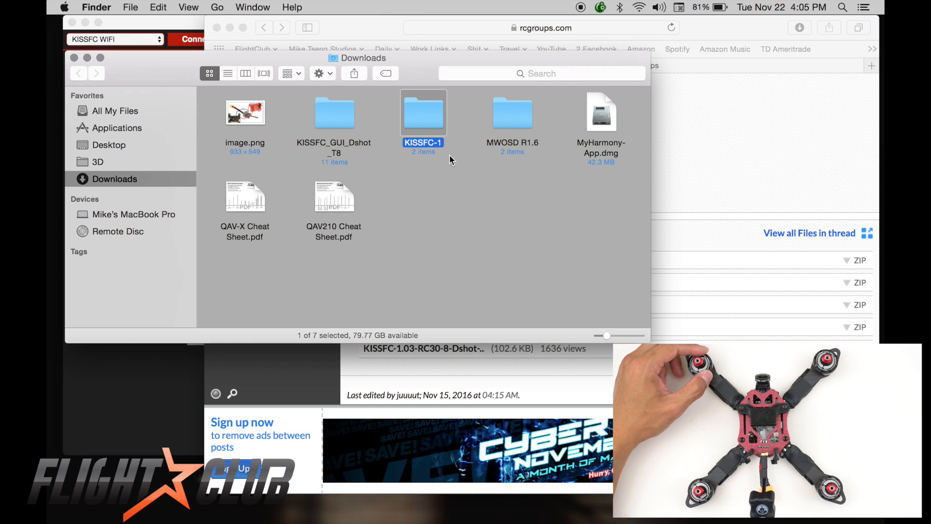
double_click(423, 113)
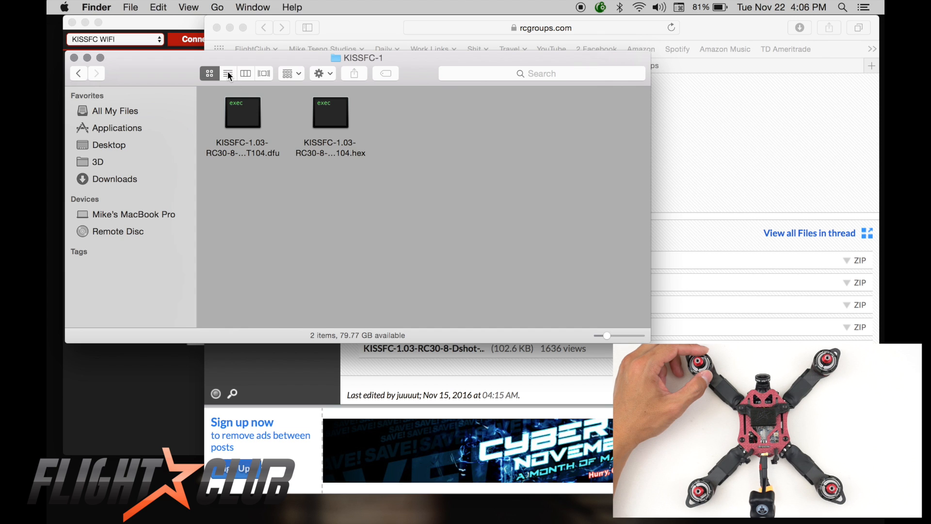
left_click(227, 73)
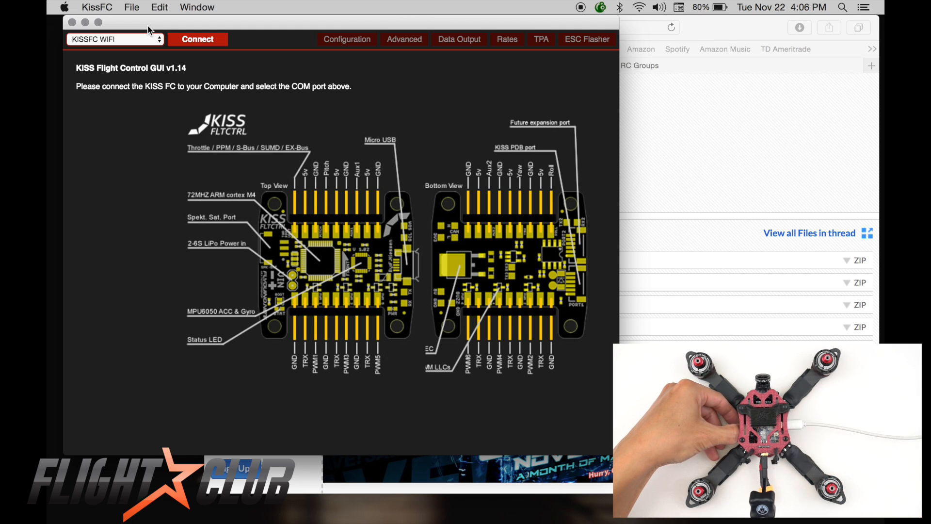
- Load KISSFC-1.03-RC30-8-Dshot-T104.hex from Downloads/KISSFC-1 into the KISS FC Flasher
left_click(586, 39)
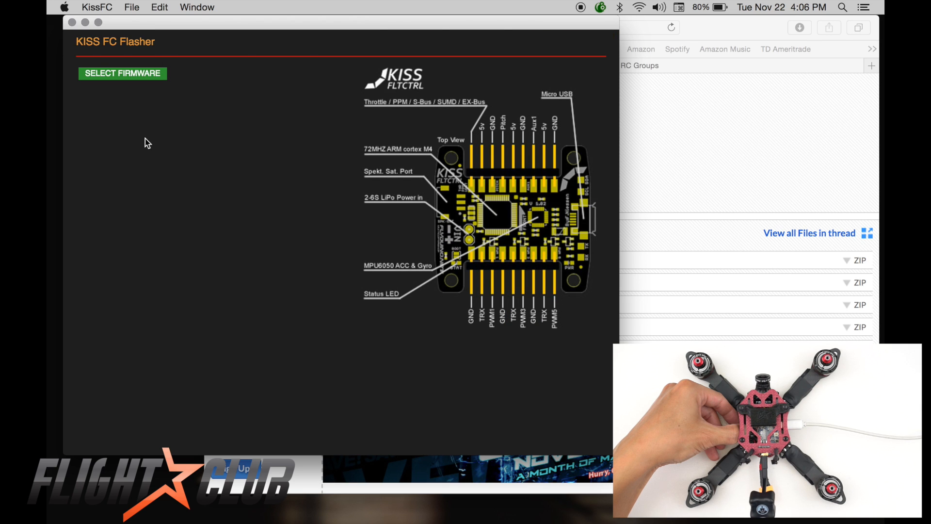
mouse_move(123, 78)
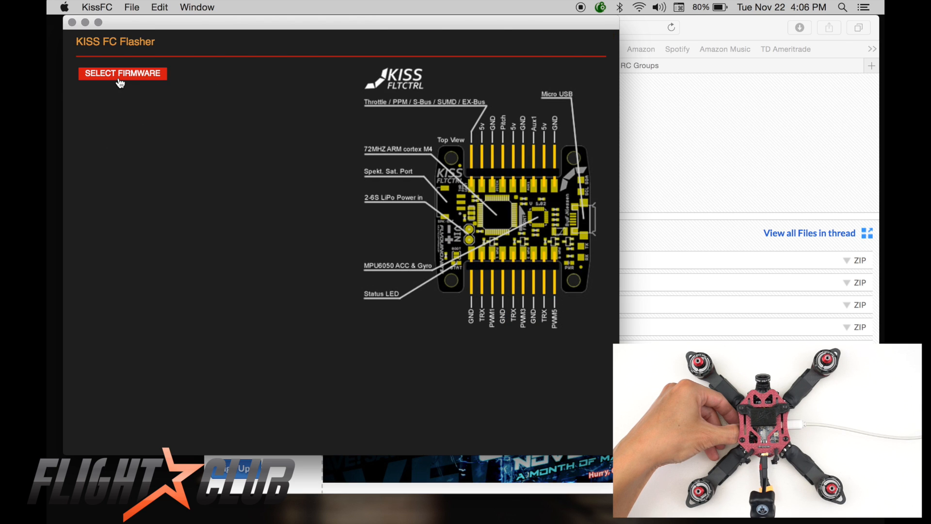
left_click(122, 73)
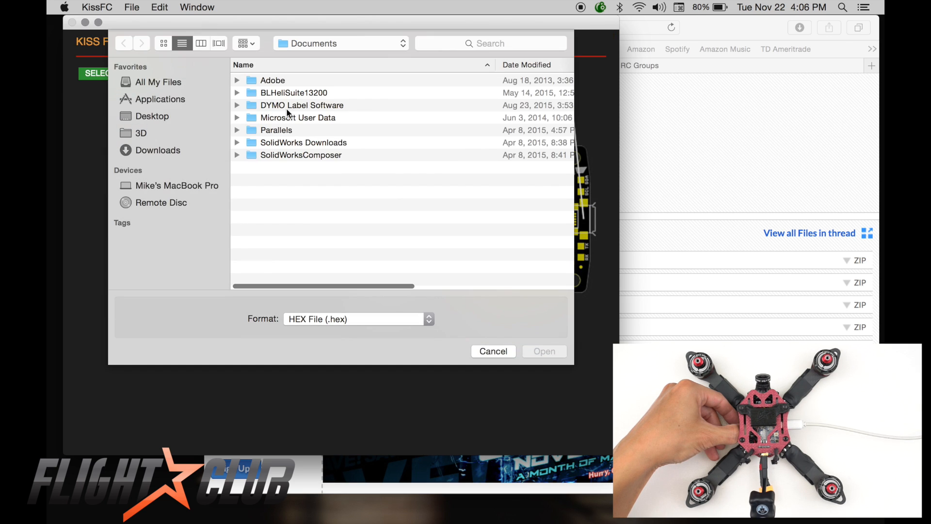
left_click(158, 149)
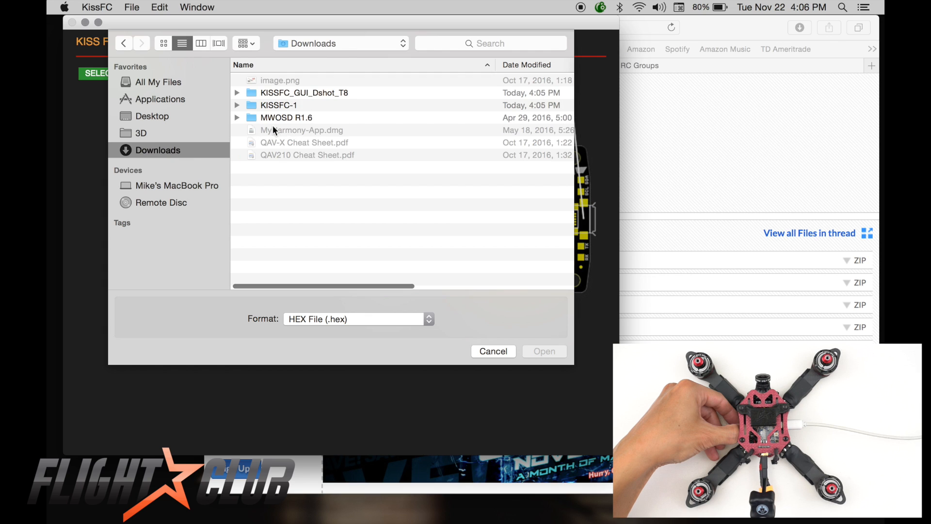
double_click(278, 105)
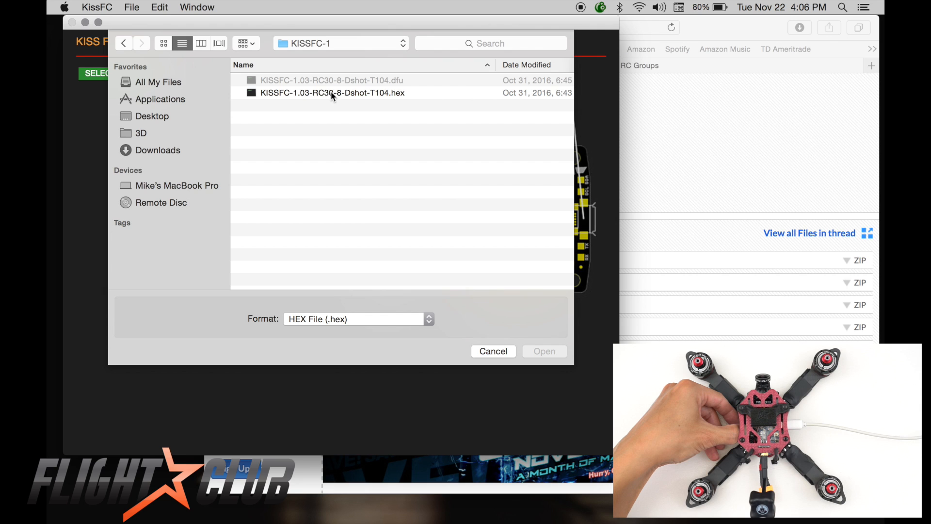
left_click(333, 93)
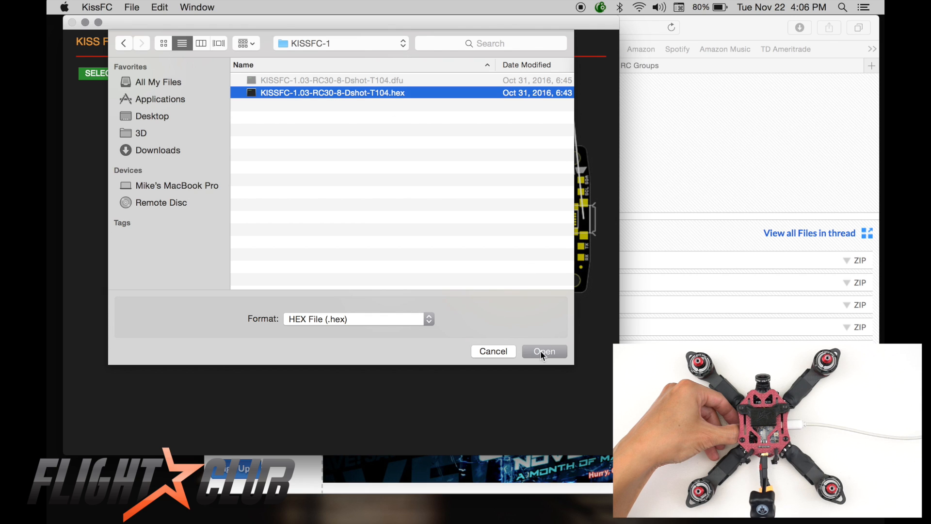
left_click(543, 351)
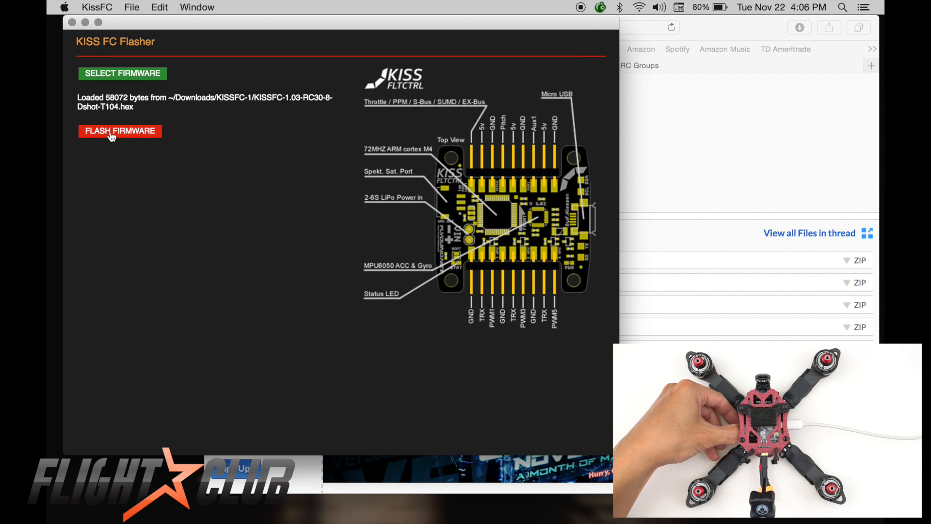
- Flash the loaded Dshot firmware to the flight controller, removing protection
left_click(119, 131)
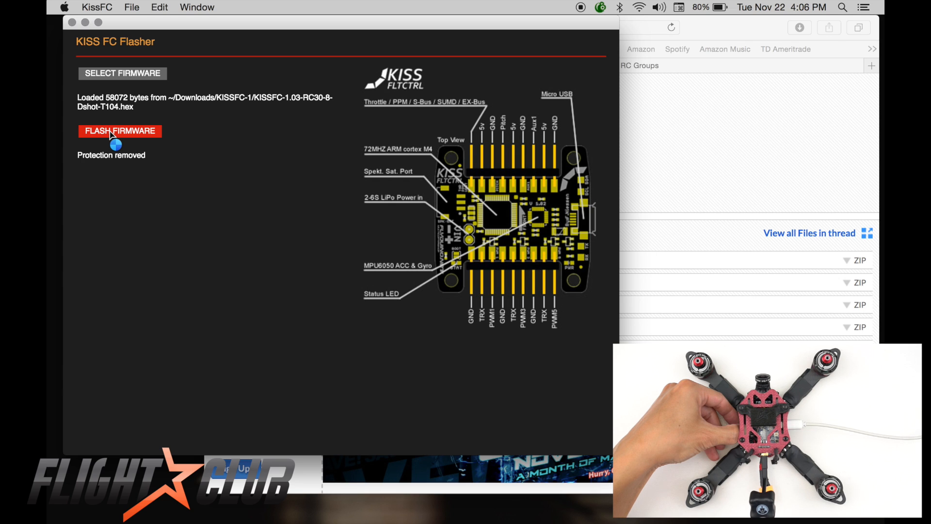
left_click(120, 131)
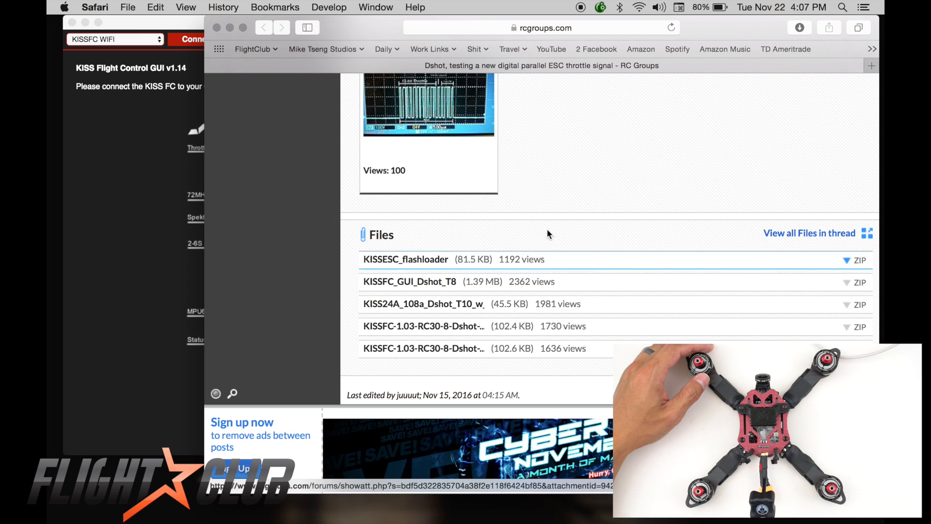
- Download the KISS24A_108a_Dshot_T10 ESC firmware zip and view its two hex files in Downloads
left_click(798, 27)
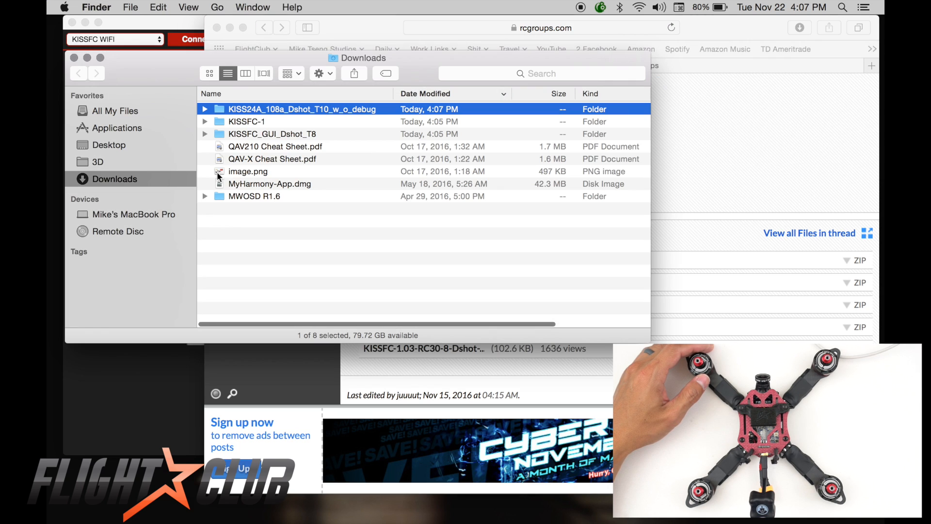
double_click(303, 108)
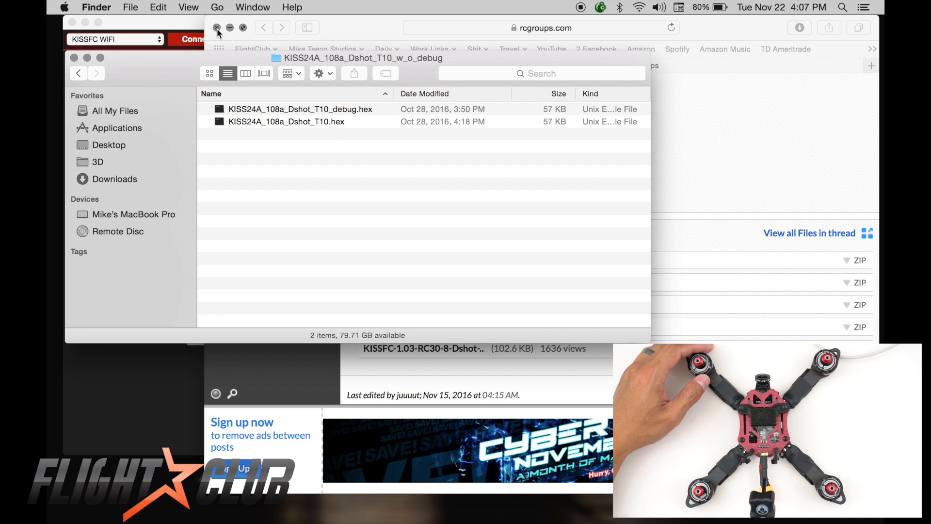
left_click(217, 28)
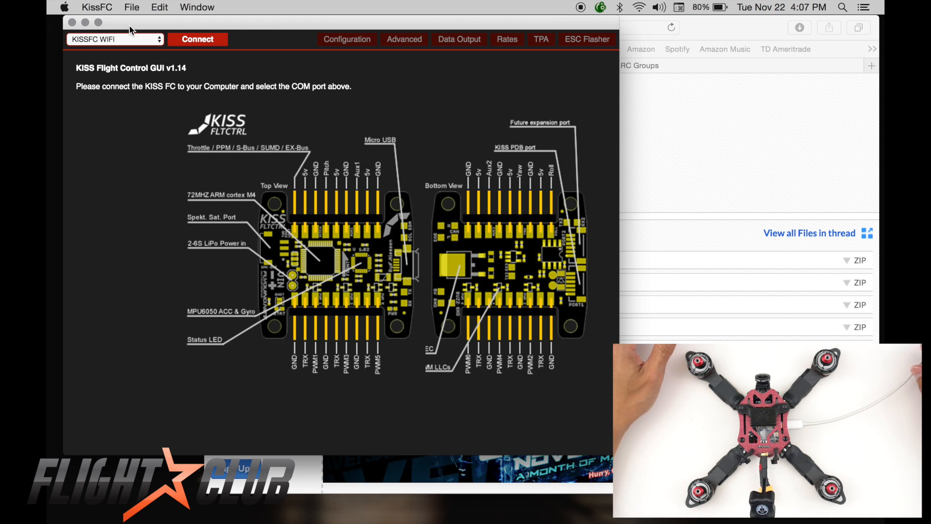
- Connect to the board on /dev/cu.usbmodem1421 and save settings to activate it
left_click(114, 39)
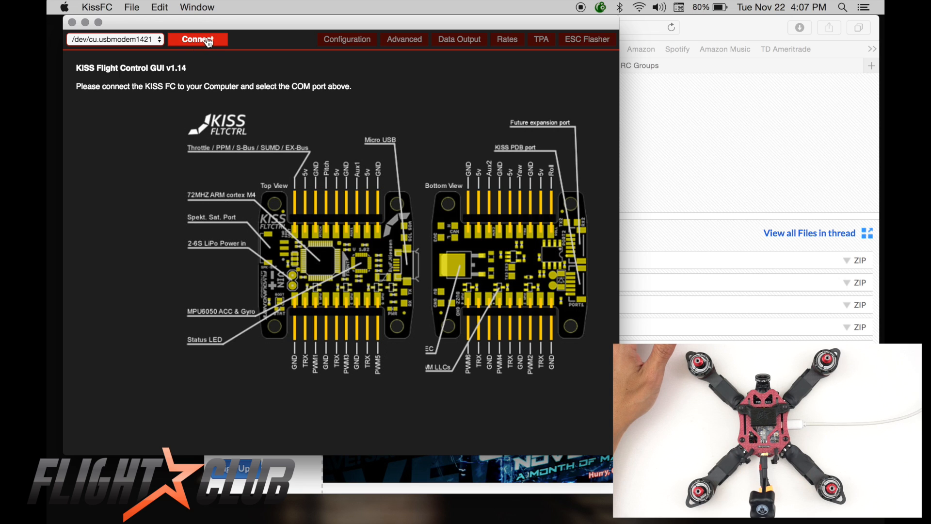
left_click(197, 39)
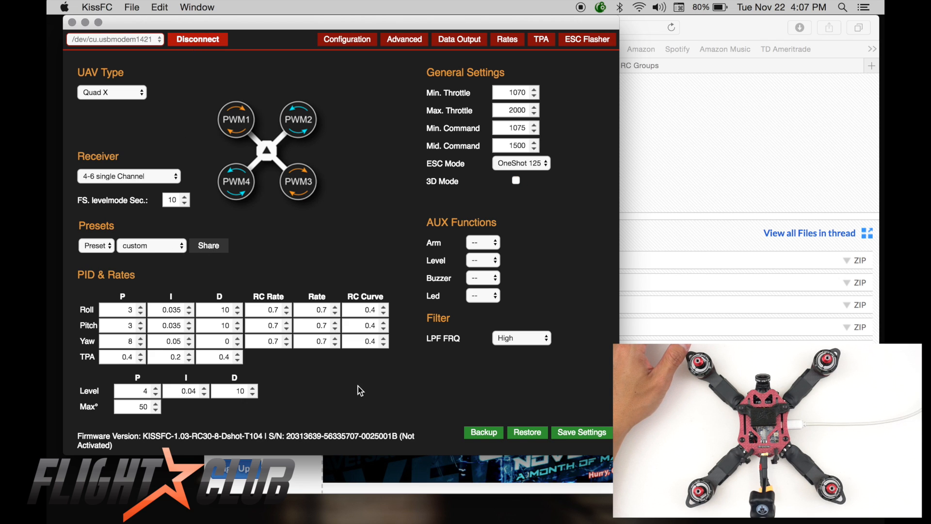
mouse_move(413, 445)
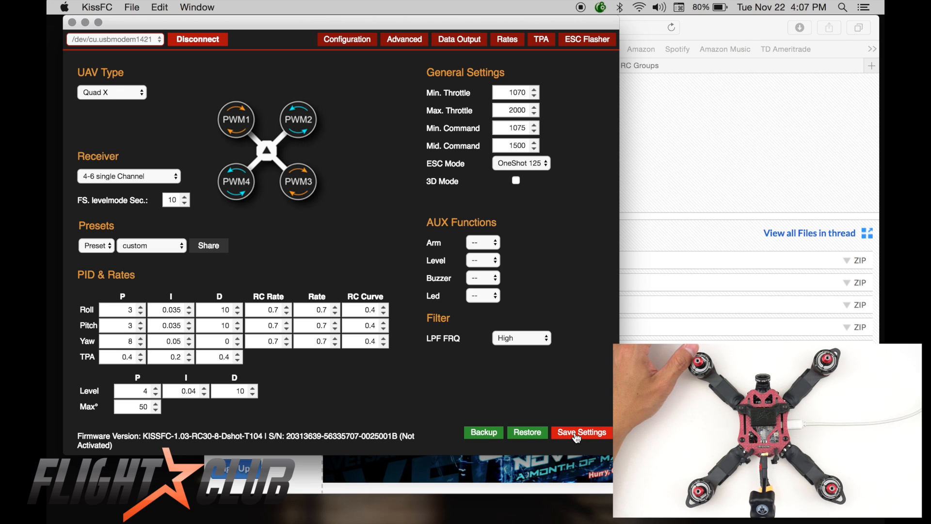
left_click(581, 433)
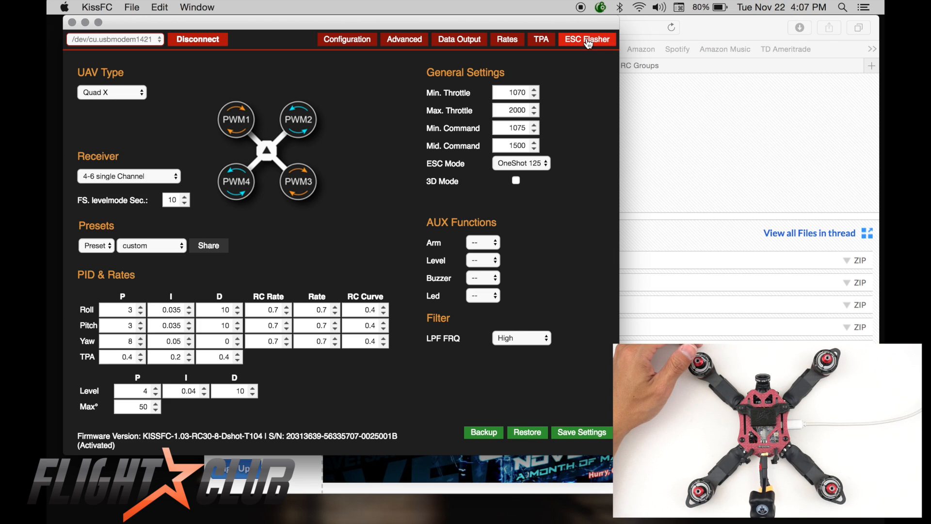
- Load the non-debug KISS24A_108a_Dshot_T10.hex into the ESC Flasher
left_click(585, 39)
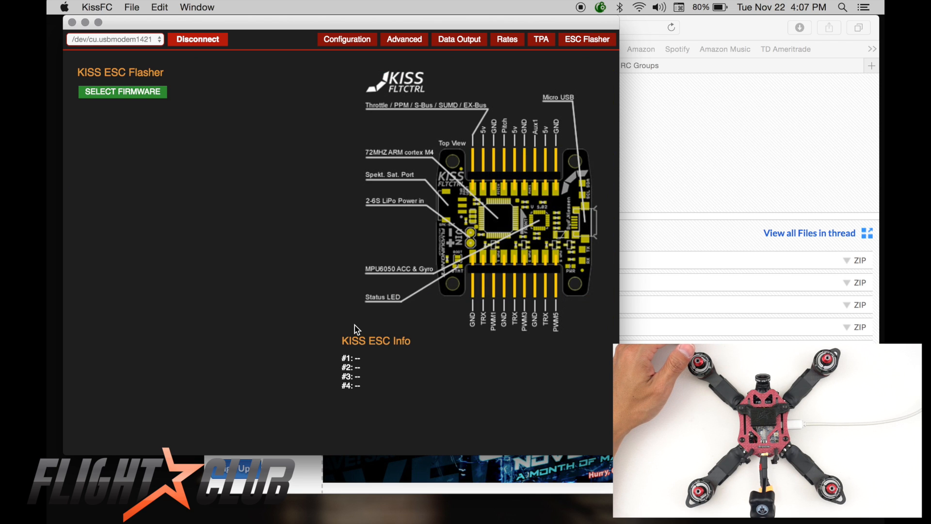
left_click(122, 92)
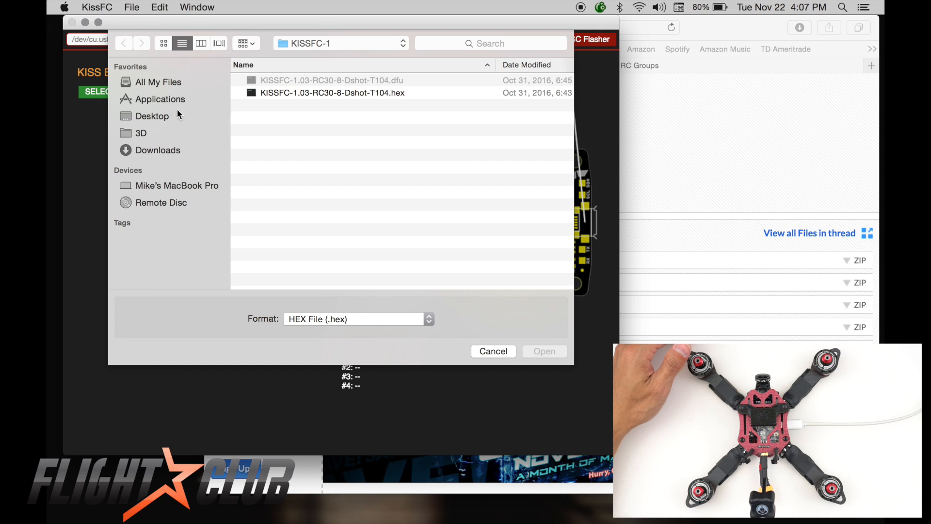
left_click(157, 149)
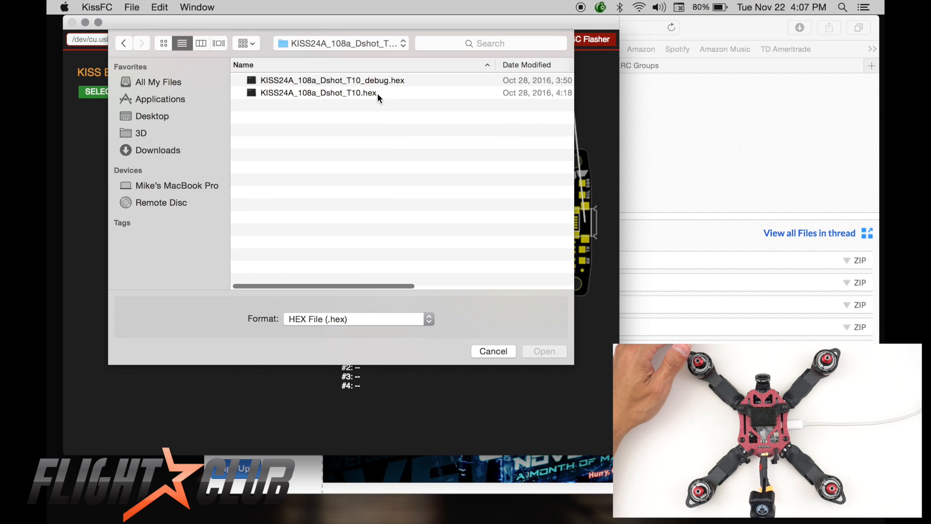
left_click(319, 92)
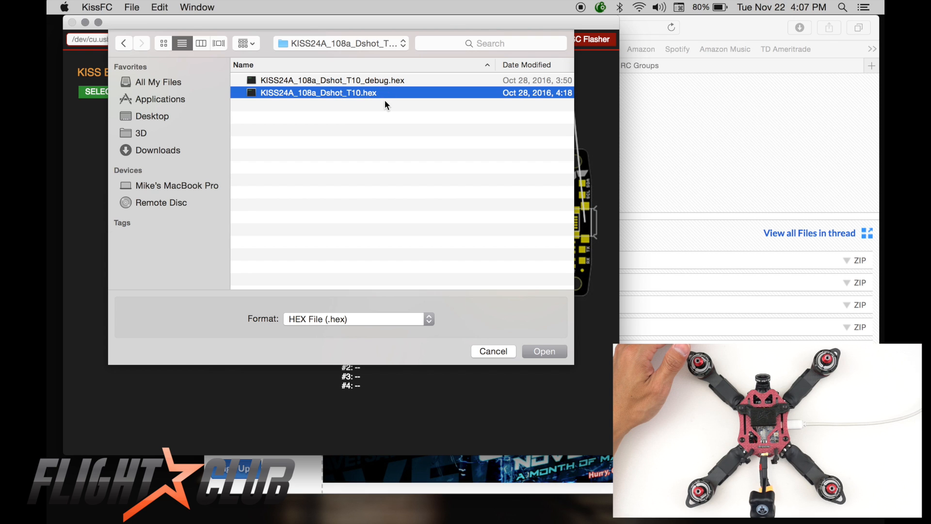
left_click(543, 351)
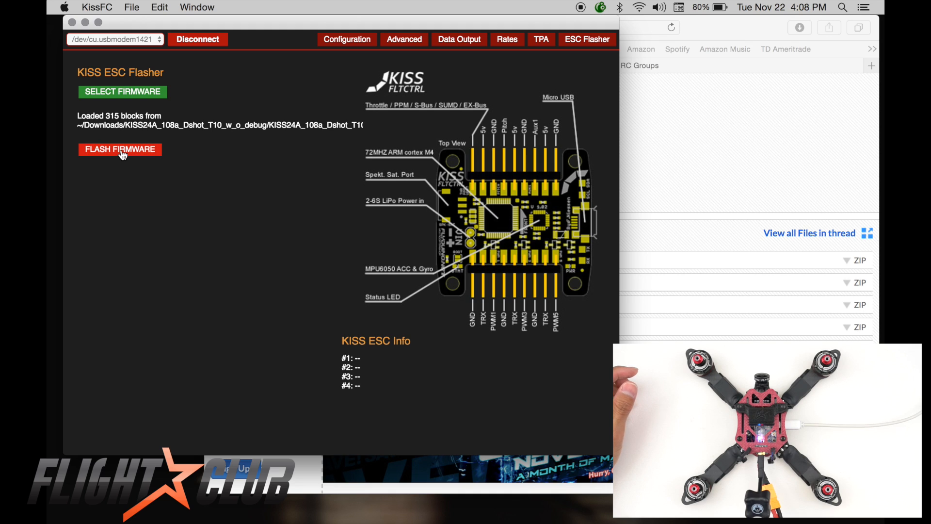
- Flash the KISS24A Dshot firmware to the ESCs until the GUI disconnects
left_click(120, 150)
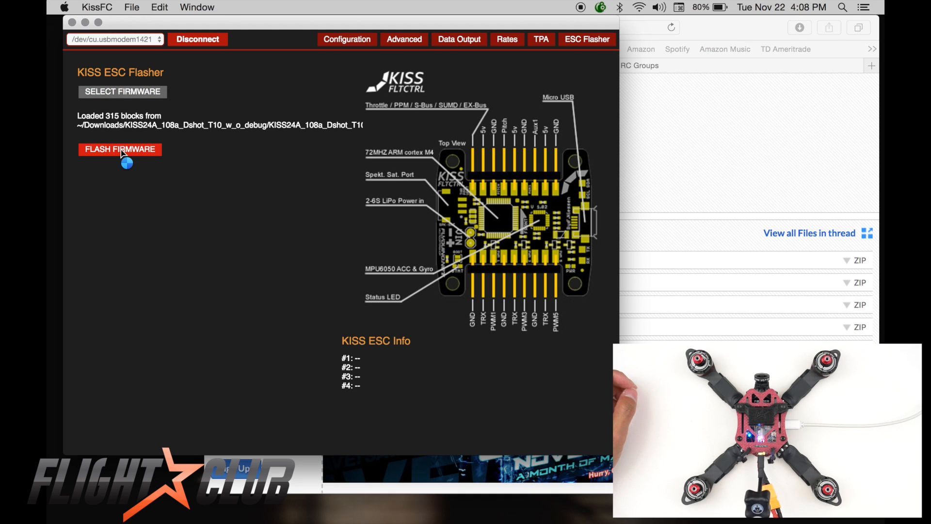
left_click(120, 150)
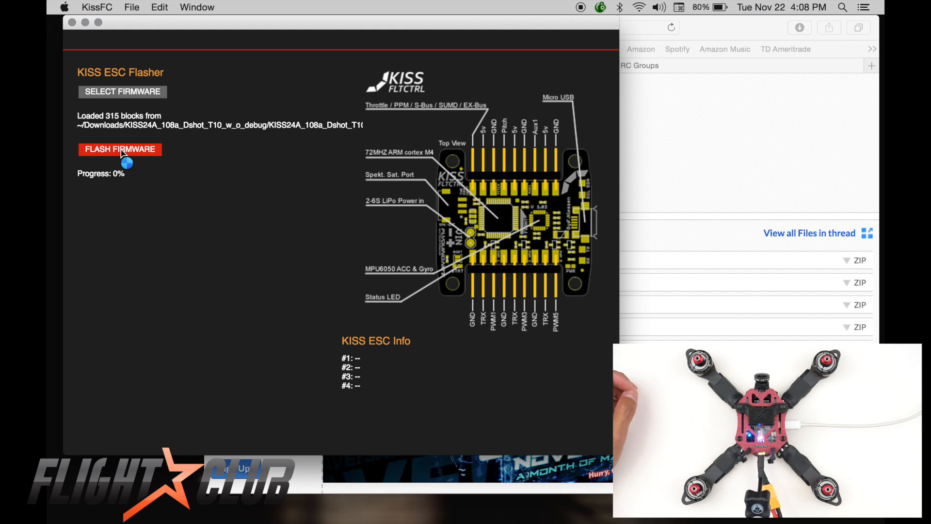
left_click(120, 150)
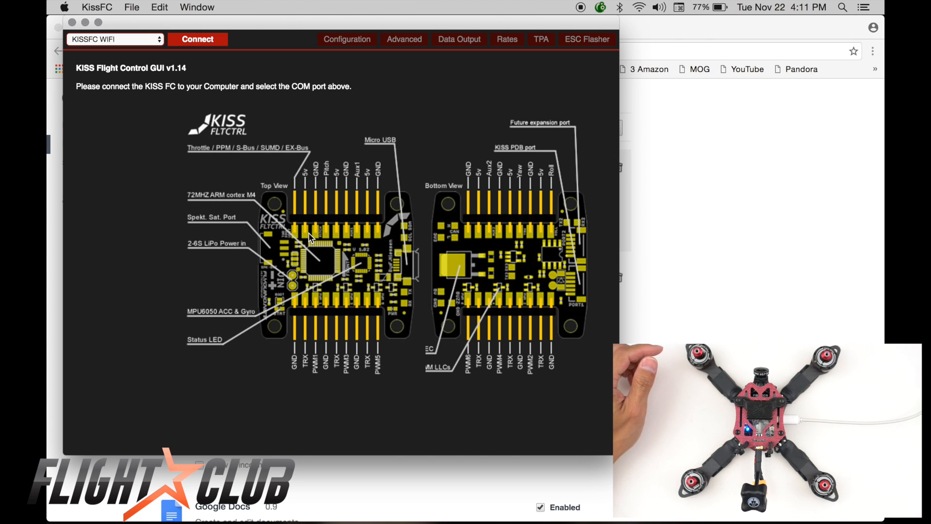
- Reconnect to the board, set ESC Mode to Dshot600 and Receiver to FrSky S-BUS
left_click(113, 39)
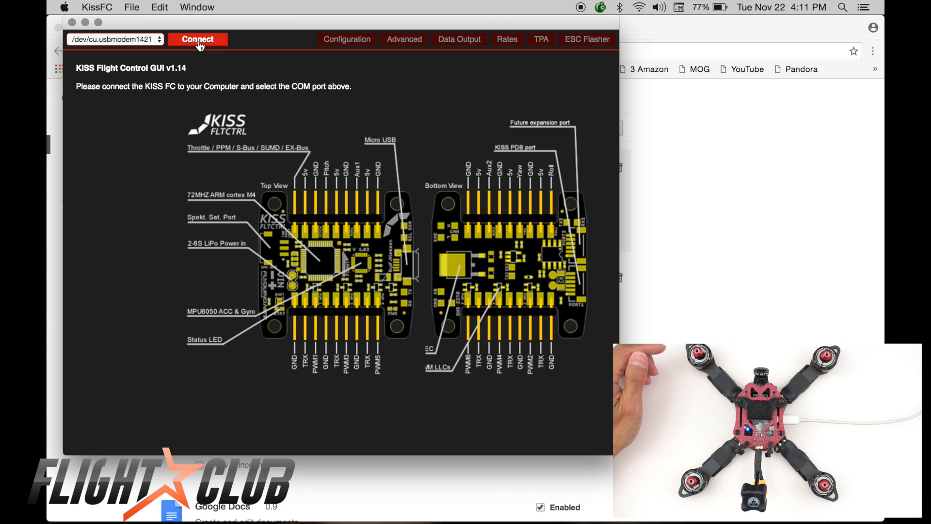
left_click(197, 39)
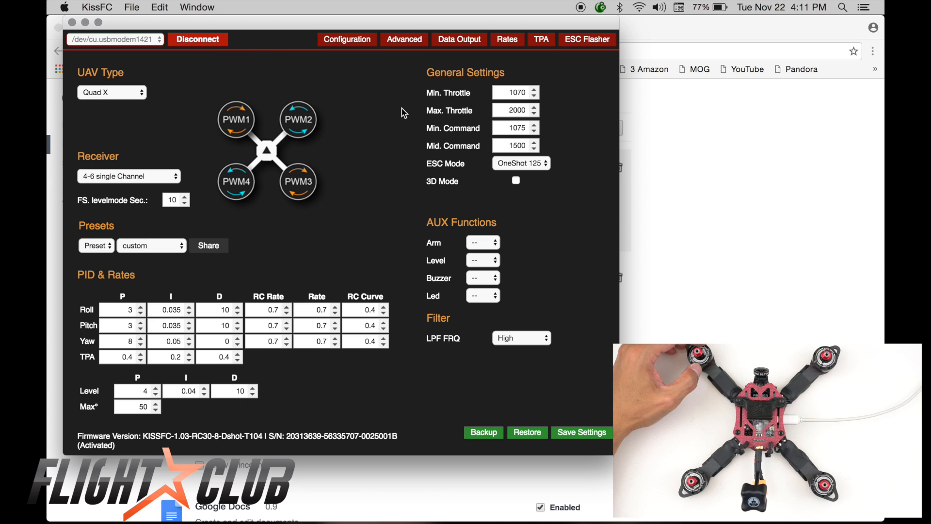
mouse_move(396, 164)
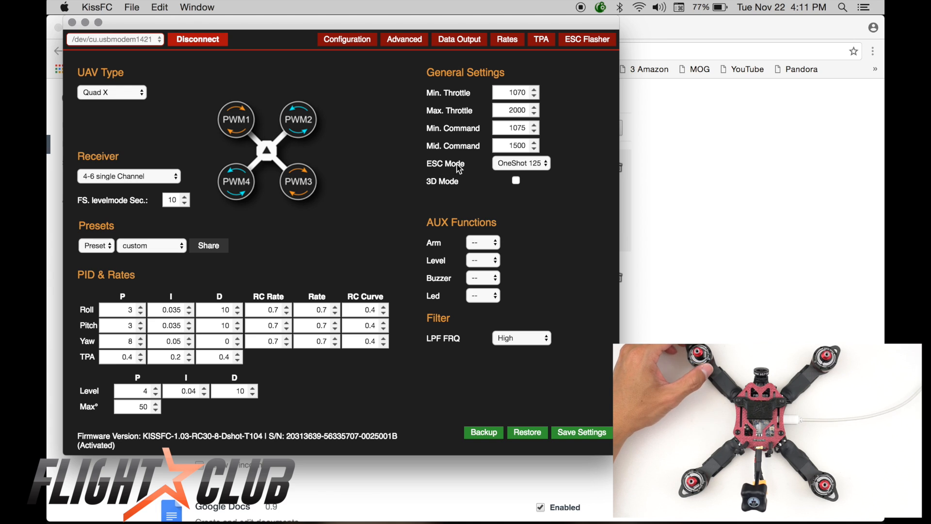
left_click(520, 163)
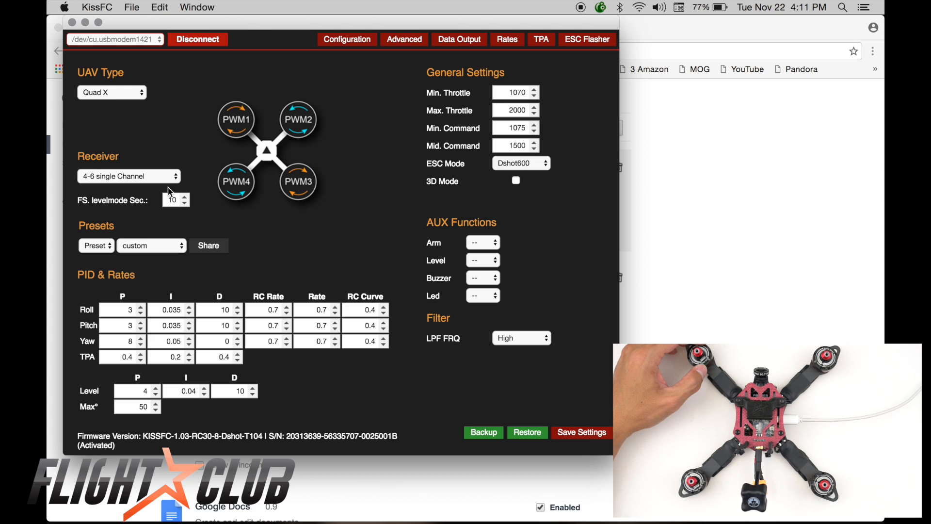
left_click(129, 176)
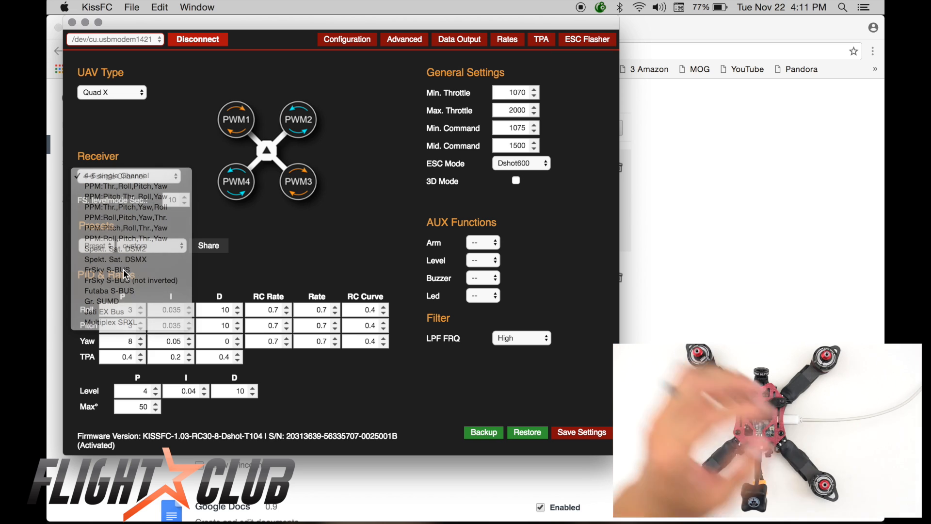
left_click(107, 270)
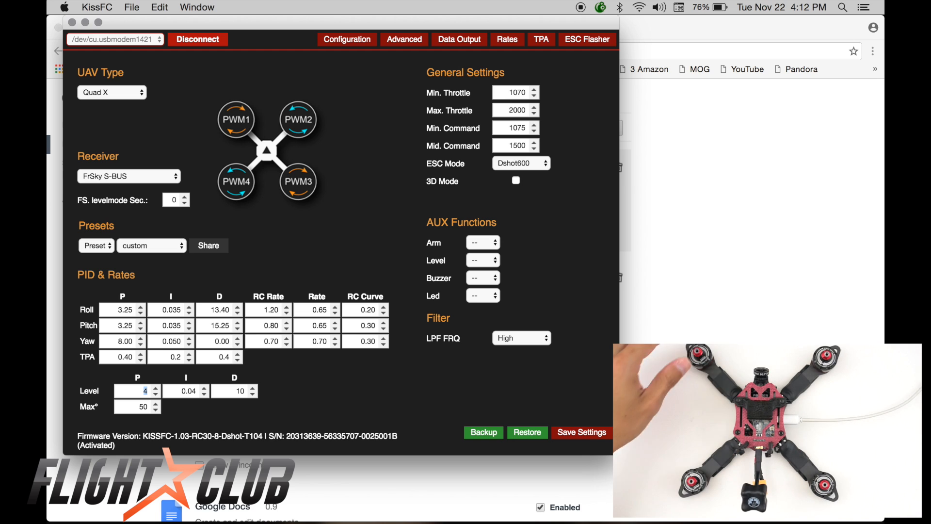
mouse_move(386, 132)
type("1")
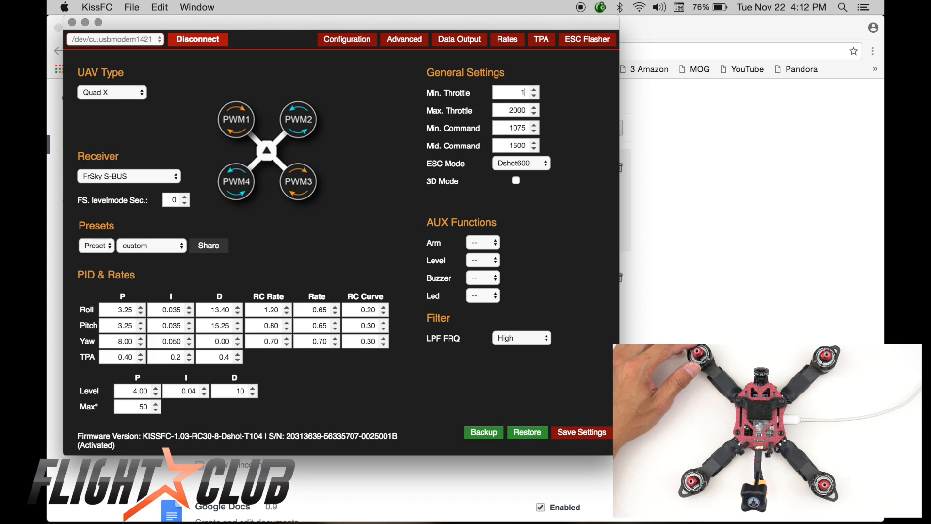
- Set Min. Throttle to 1060 and Min. Command to 1000
type("060")
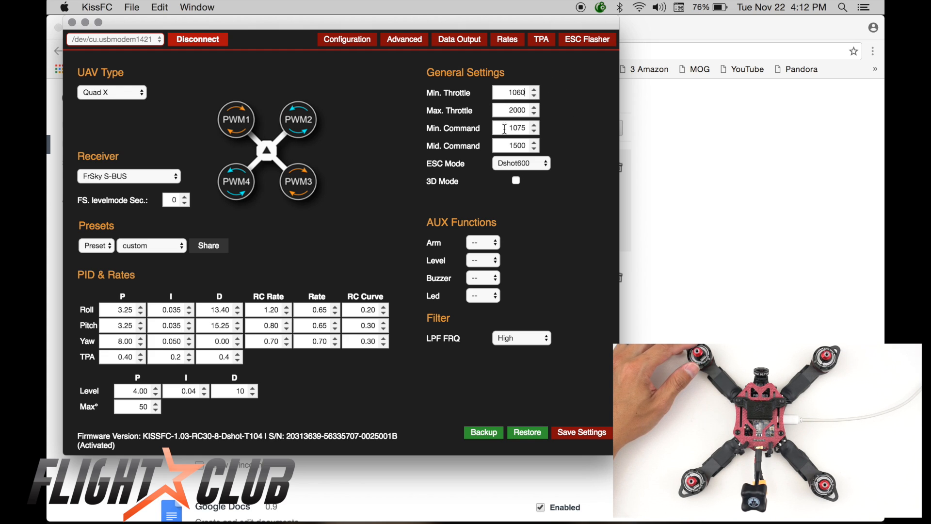
type("1")
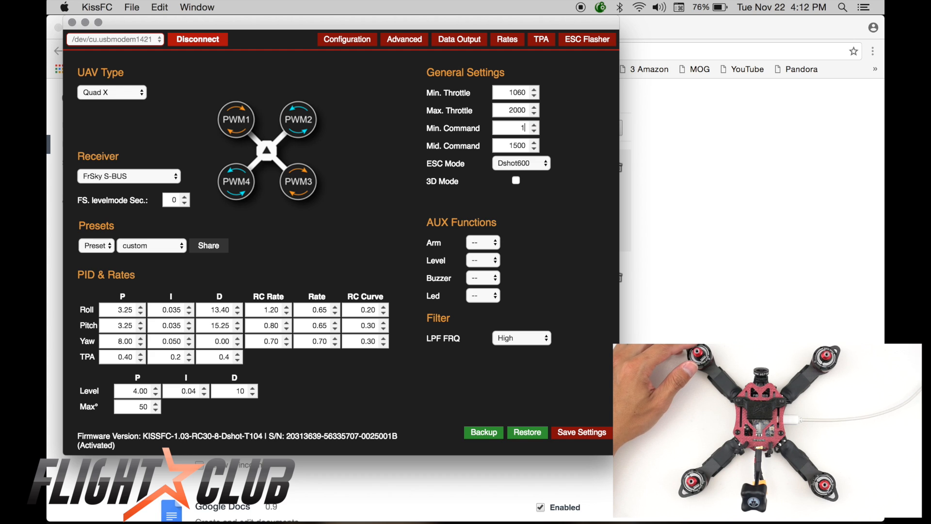
type("000")
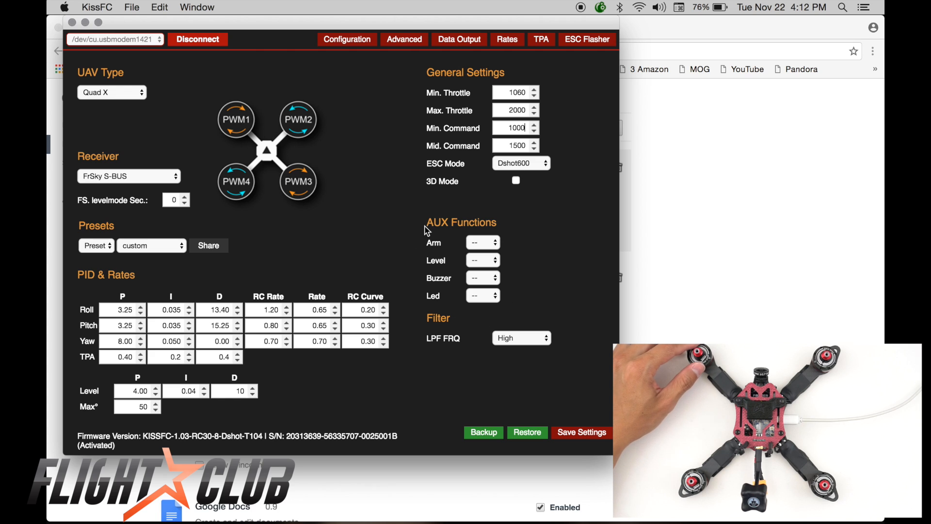
mouse_move(445, 236)
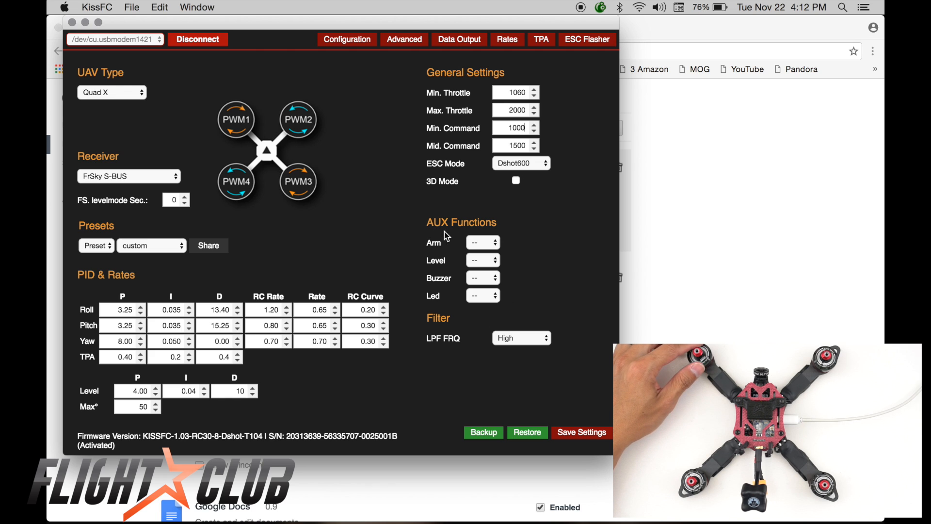
- Assign Arm to channel AUX2 on the Low range
left_click(482, 242)
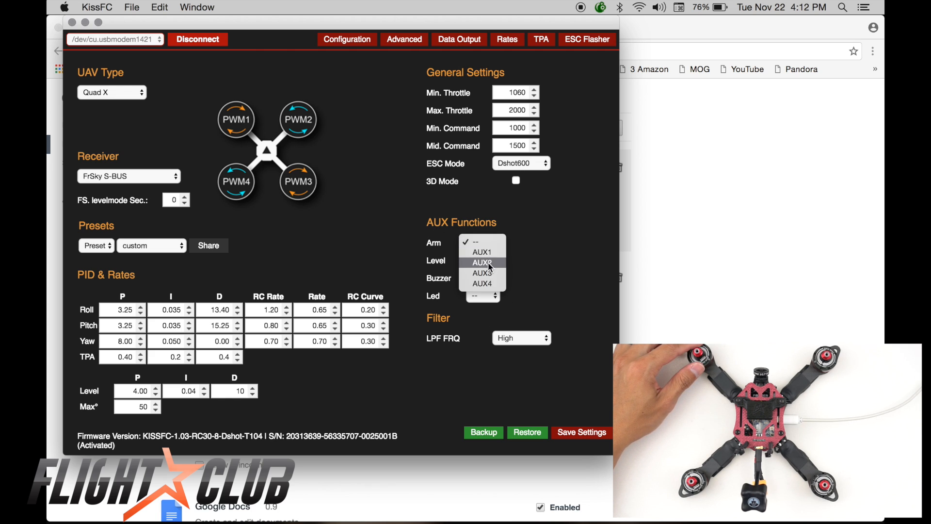
left_click(482, 262)
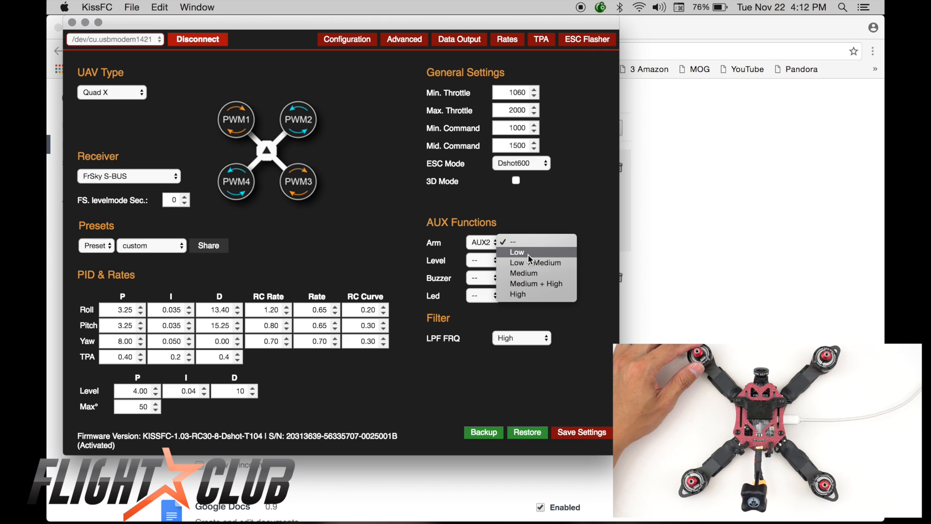
mouse_move(518, 293)
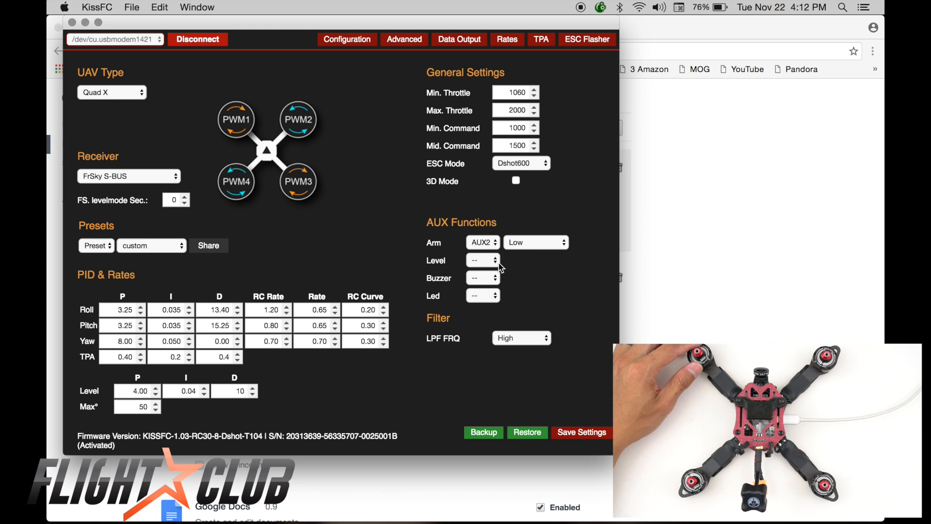
- Assign Level mode to AUX1, active on the High range
left_click(482, 260)
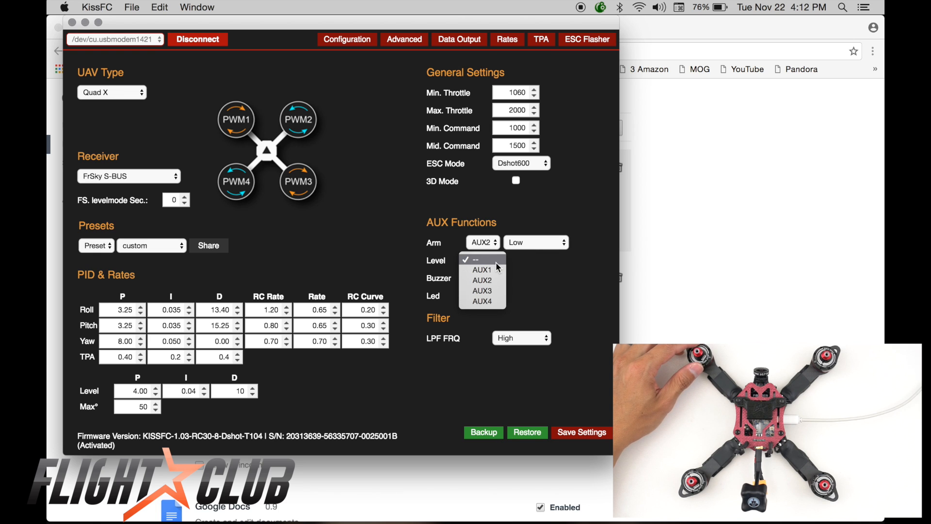
left_click(482, 269)
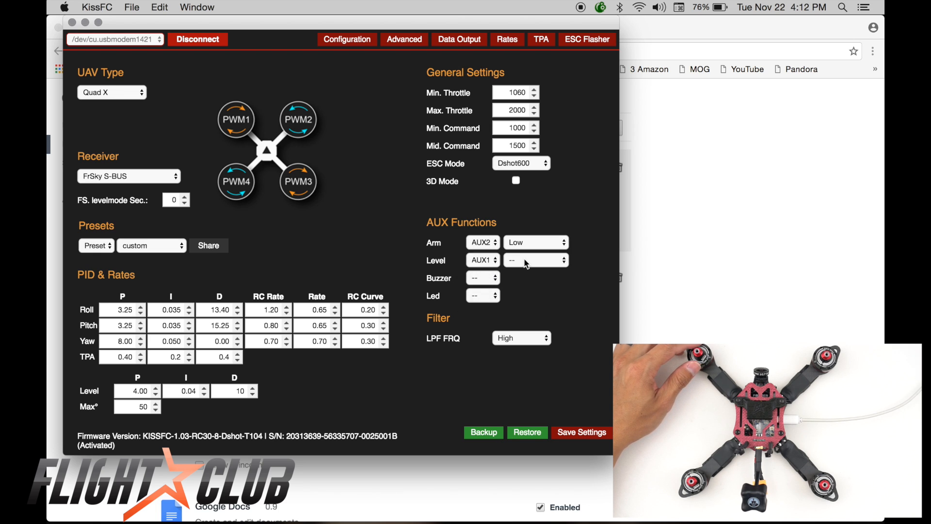
left_click(534, 260)
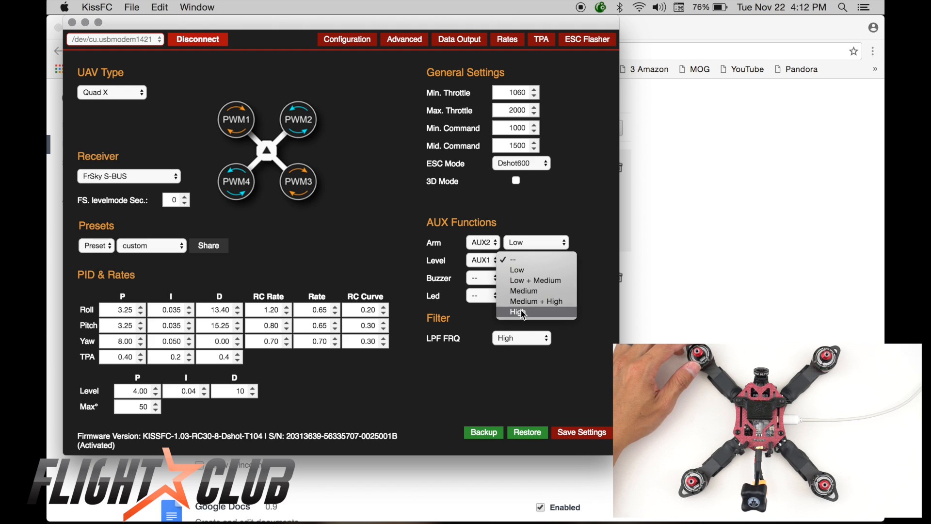
left_click(516, 311)
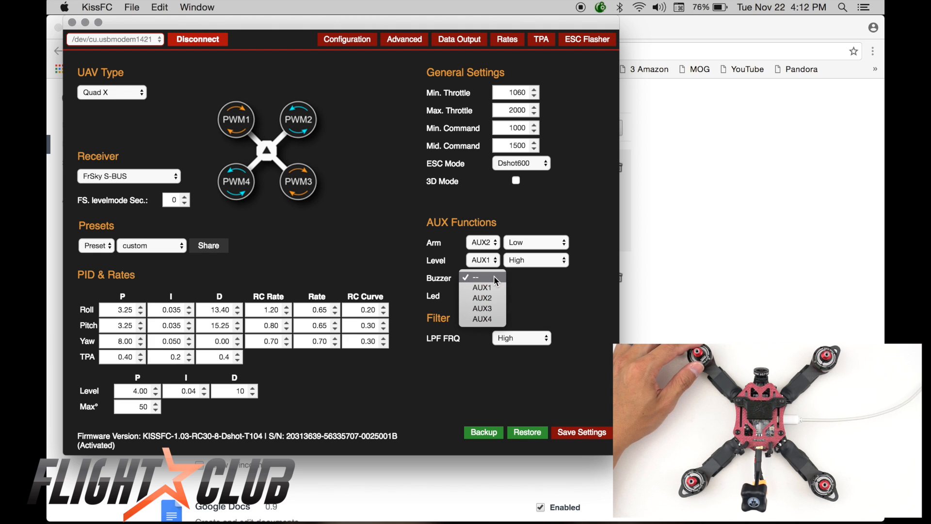
- Assign the Buzzer to AUX3, active on the High range
left_click(482, 308)
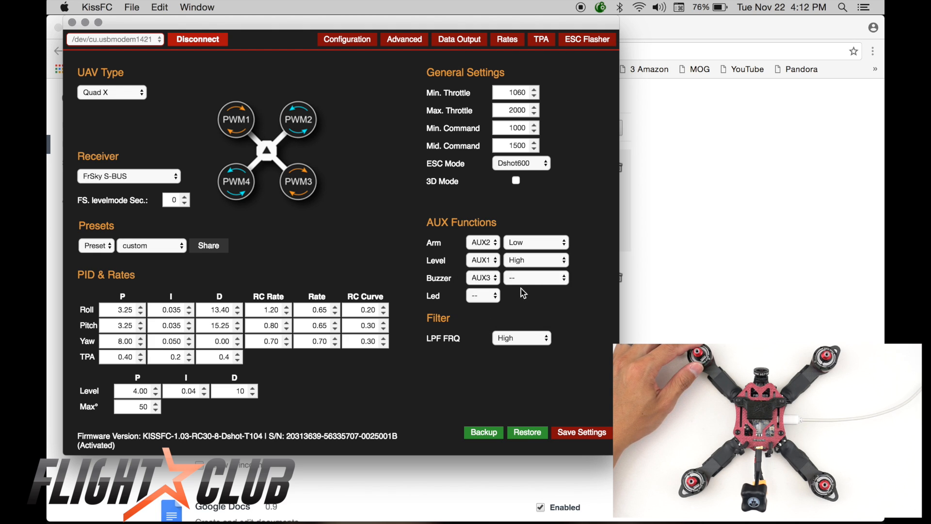
left_click(535, 277)
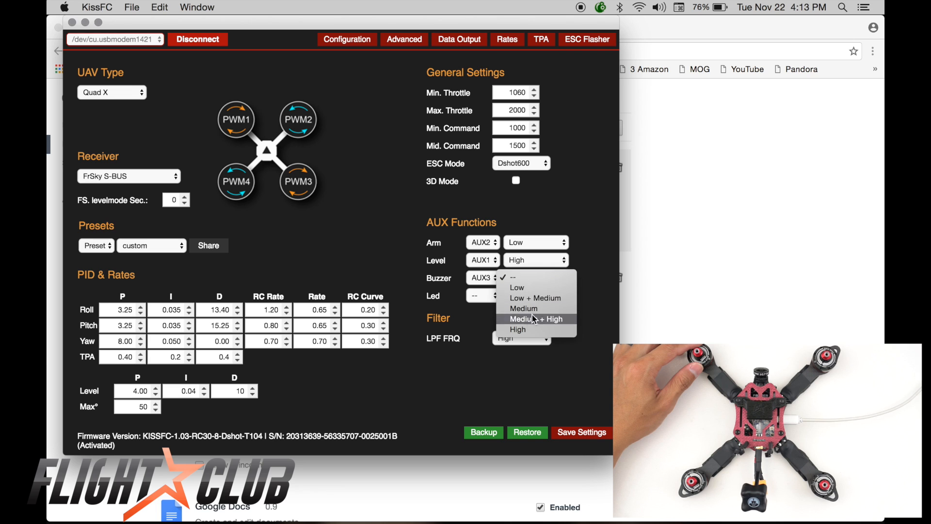
left_click(517, 329)
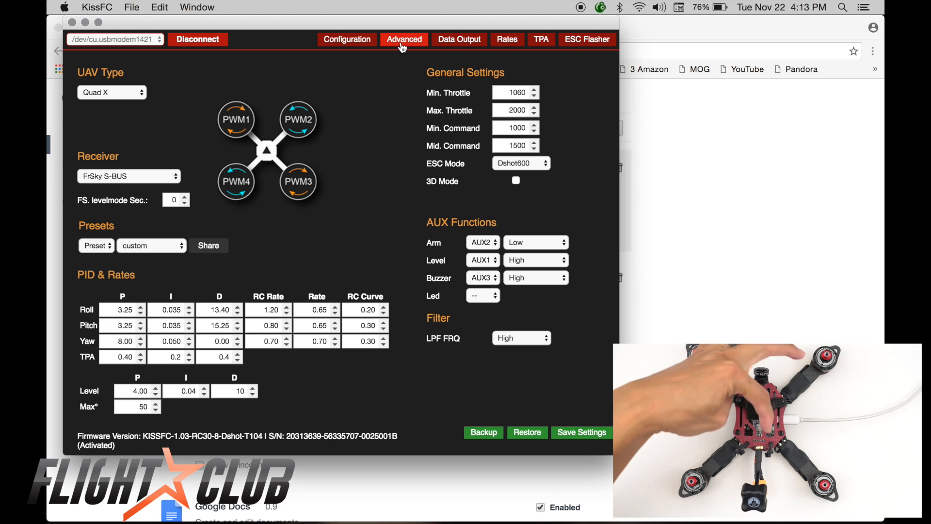
- Show the Advanced page with FC orientation, serial config, lap timer, Lipo alarm and LED colour
left_click(404, 39)
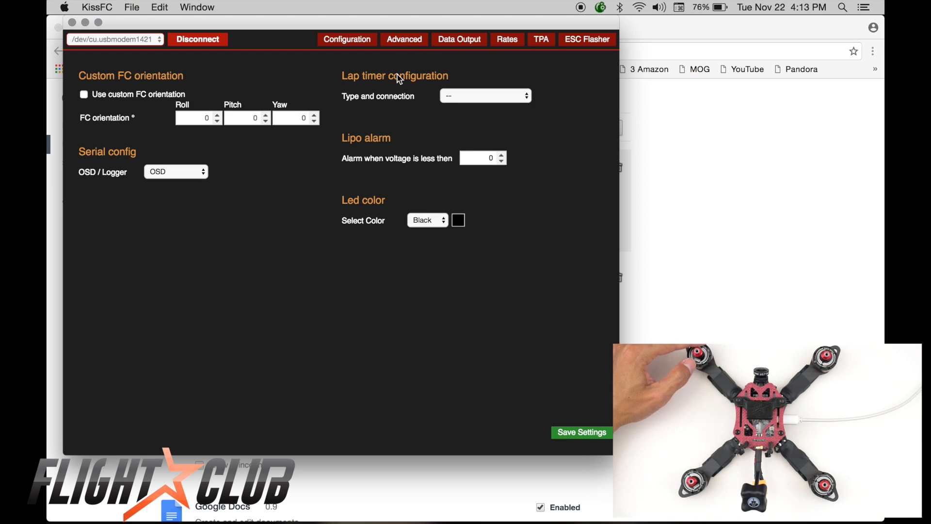
mouse_move(344, 53)
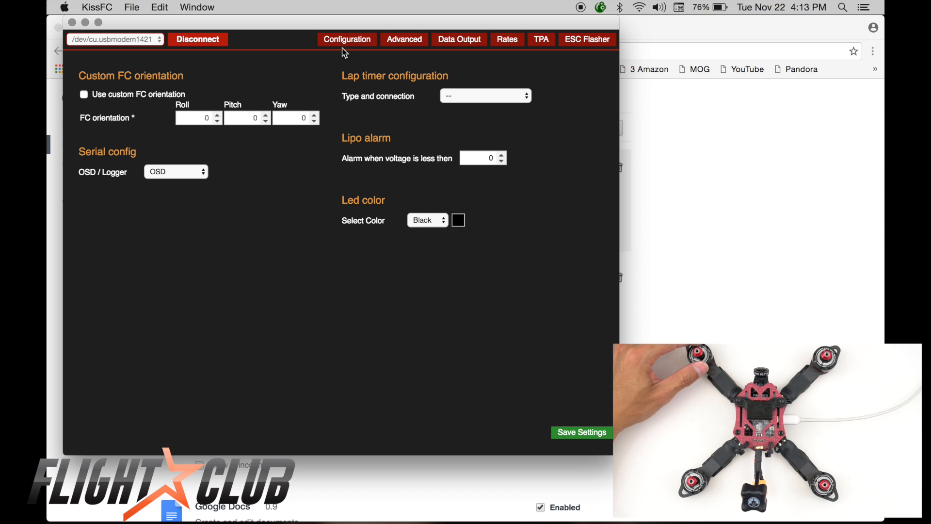